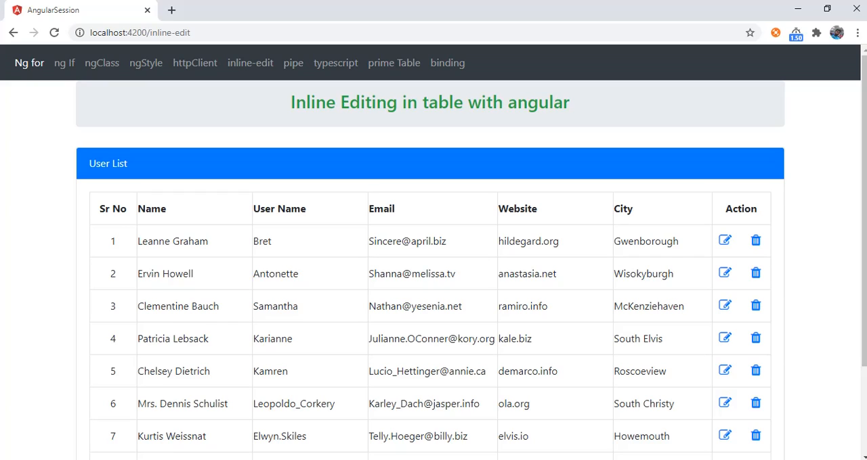
# Put Leanne Graham's row into edit mode, review the name, username and email boxes, then cancel
pyautogui.click(725, 241)
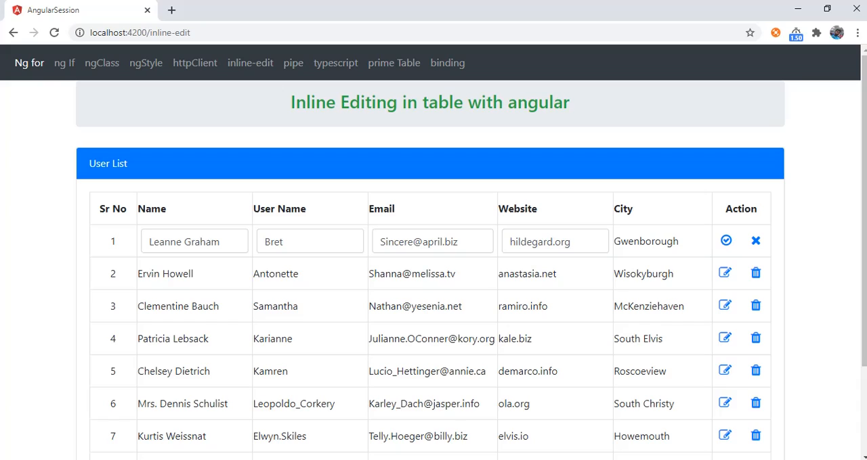
pyautogui.click(309, 241)
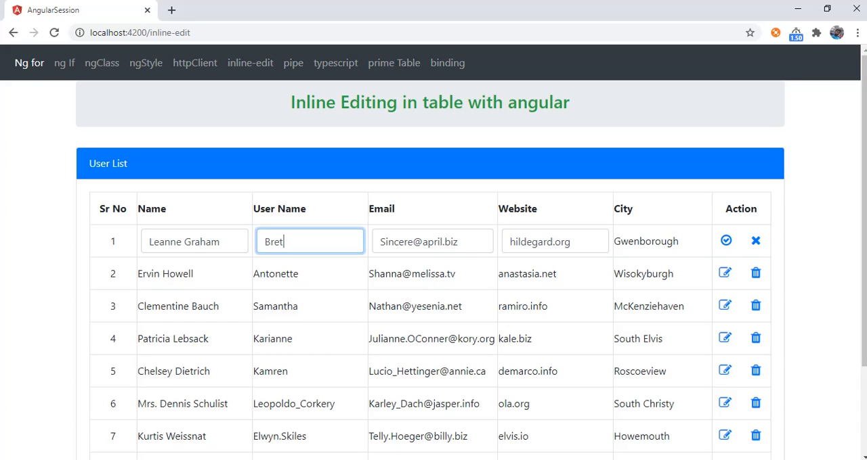
pyautogui.click(432, 241)
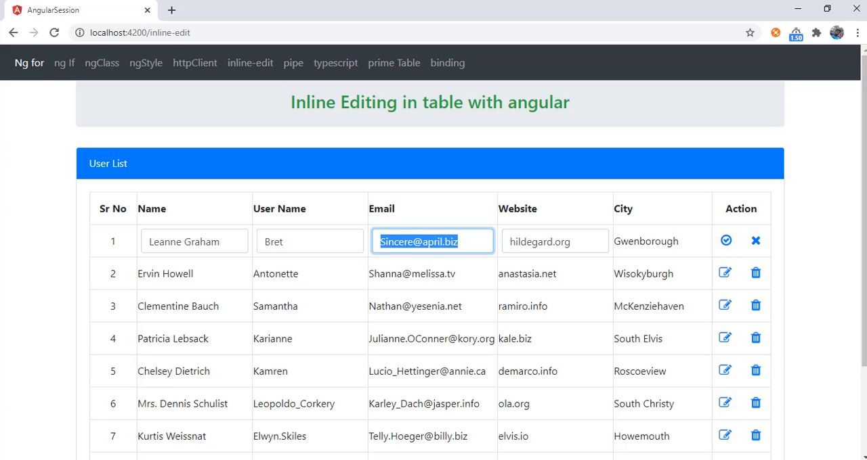
pyautogui.click(195, 241)
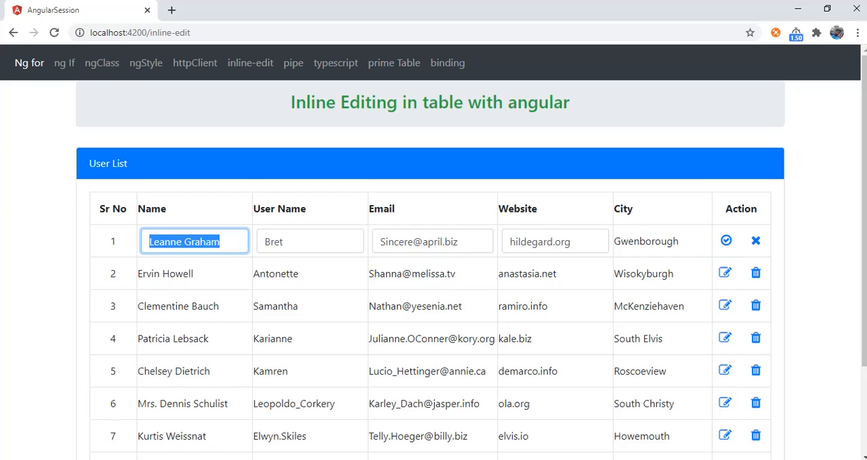
pyautogui.click(308, 241)
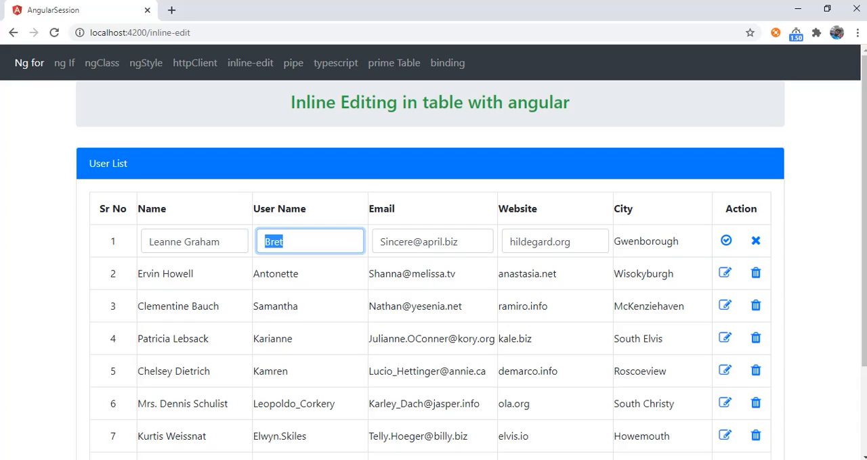
pyautogui.click(726, 242)
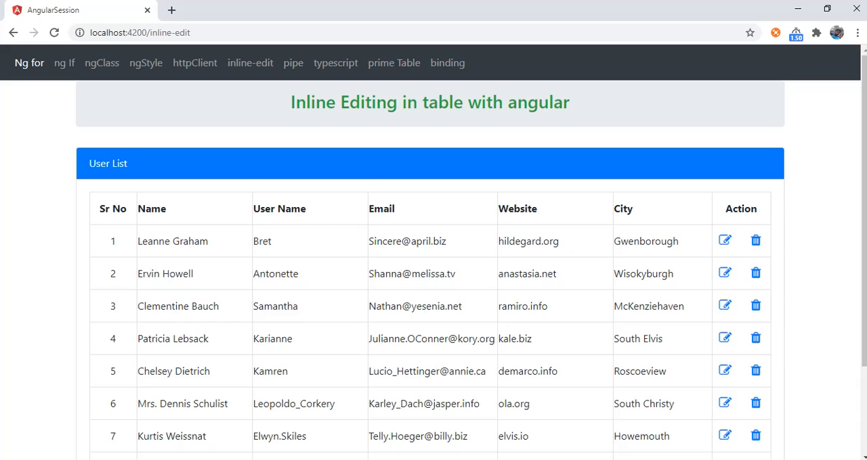
# Review the inline-editing component code and return to the running app
pyautogui.click(725, 241)
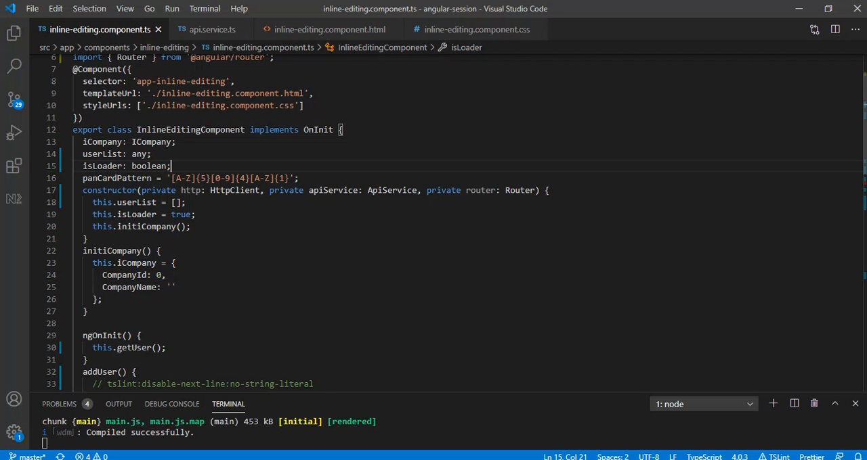
pyautogui.scroll(-3)
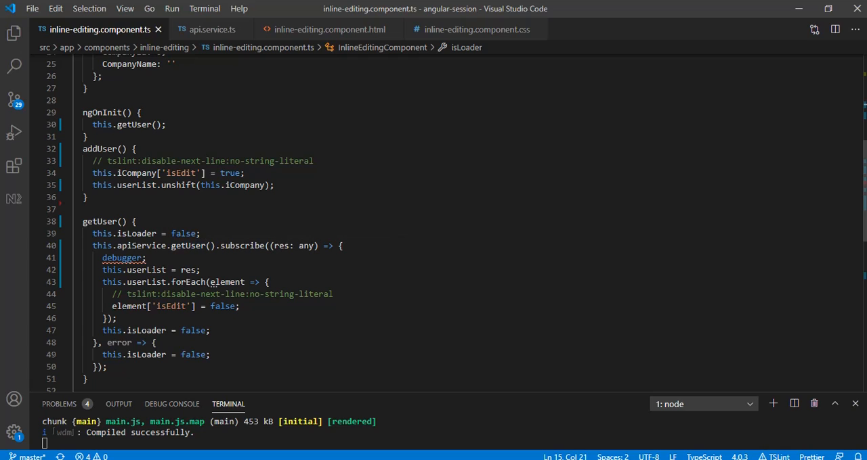
pyautogui.click(211, 30)
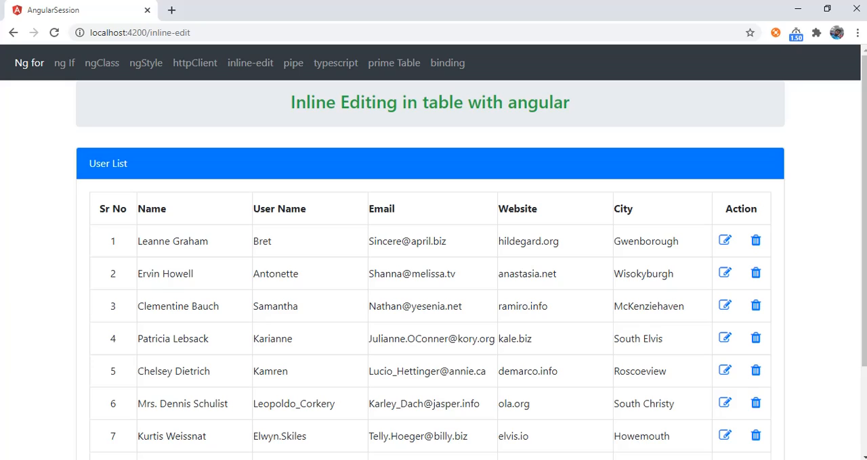
# Load jsonplaceholder.typicode.com/users in a new tab and compare it with getUser in the component
pyautogui.click(170, 9)
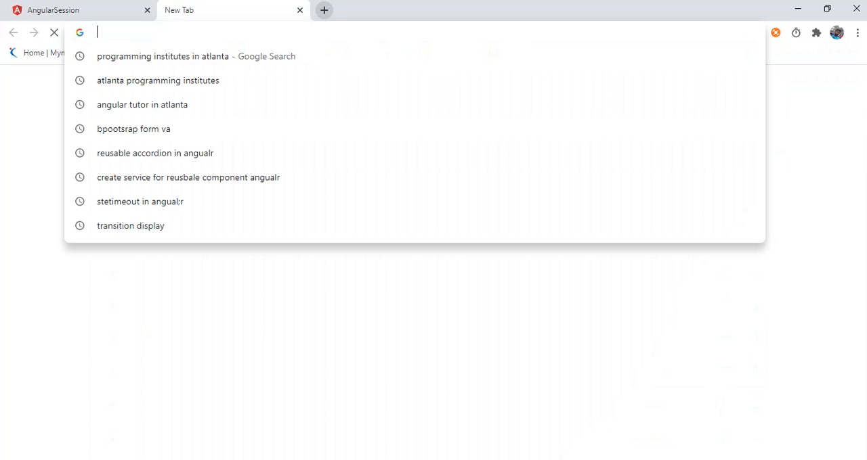
pyautogui.write('jsonplaceholder.typicode.com/users')
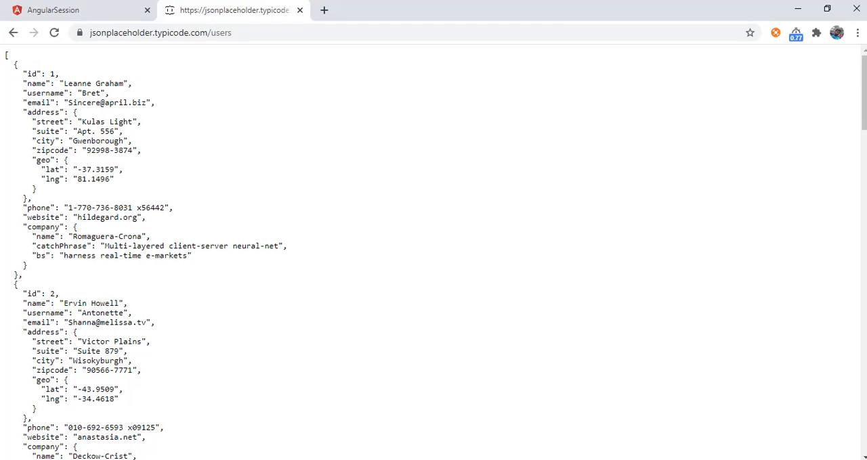
pyautogui.moveTo(15, 65); pyautogui.dragTo(27, 276)
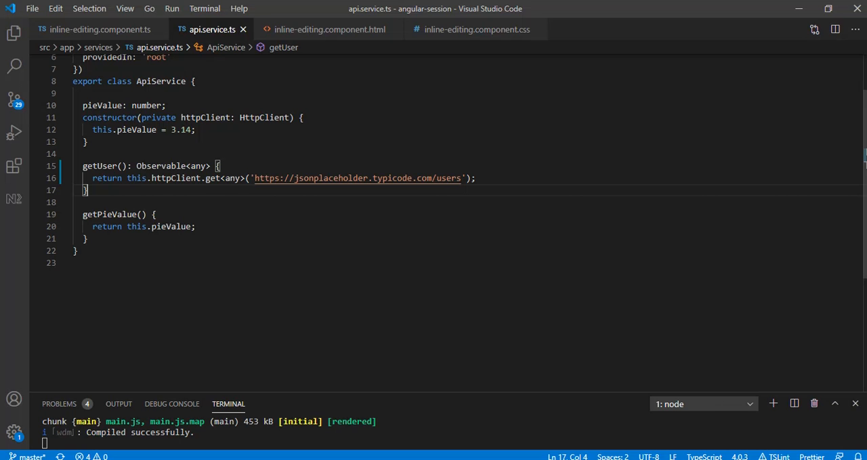
pyautogui.click(98, 30)
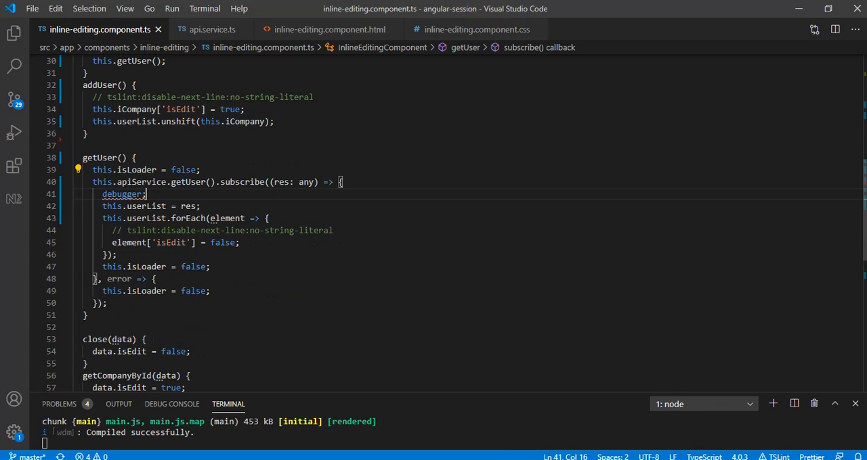
pyautogui.click(201, 206)
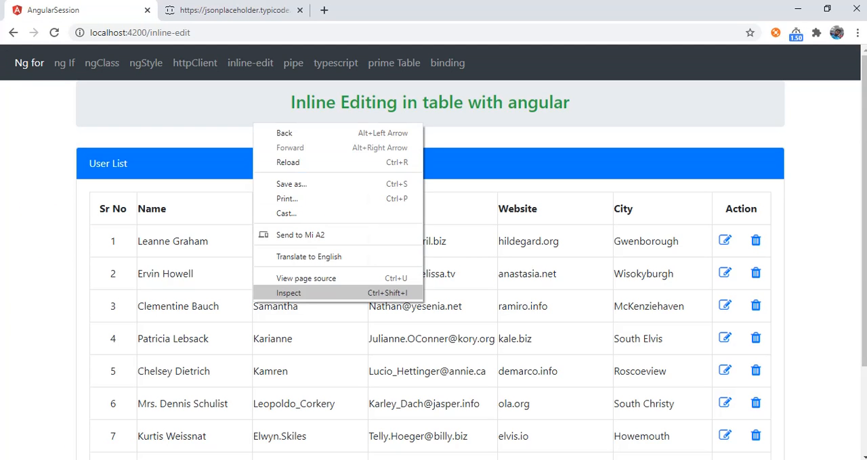
# Pause at the getUser debugger statement, step over to see res as 10 users, then resume
pyautogui.click(288, 292)
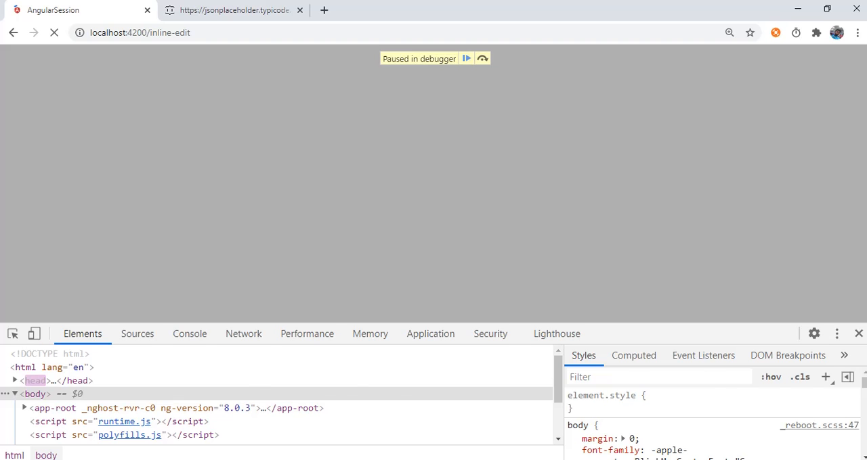
pyautogui.click(137, 334)
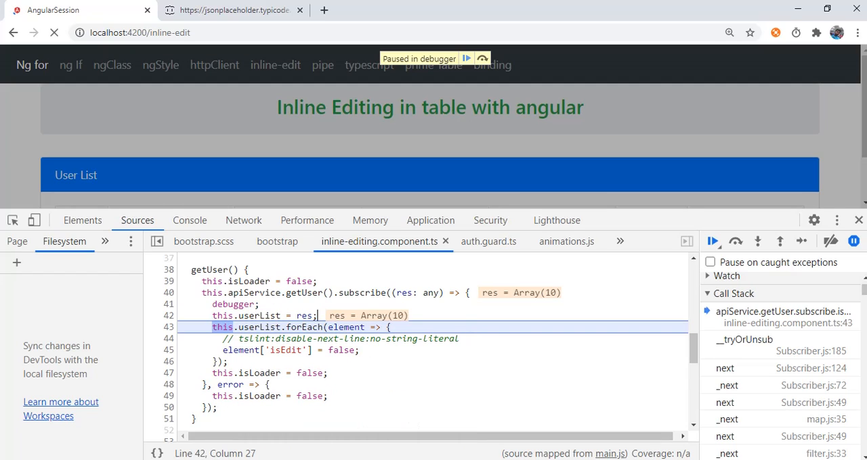
pyautogui.click(735, 241)
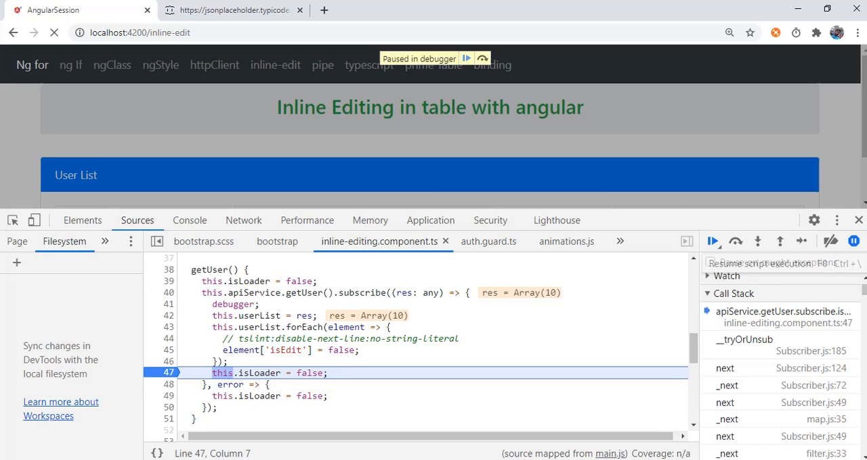
pyautogui.click(712, 241)
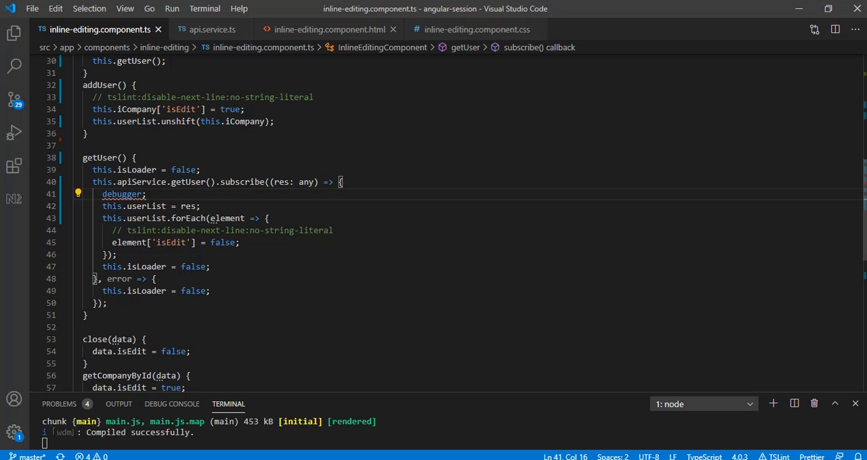
# In inline-editing.component.html add a blank line after the Sr No cell of the userList loop
pyautogui.click(330, 29)
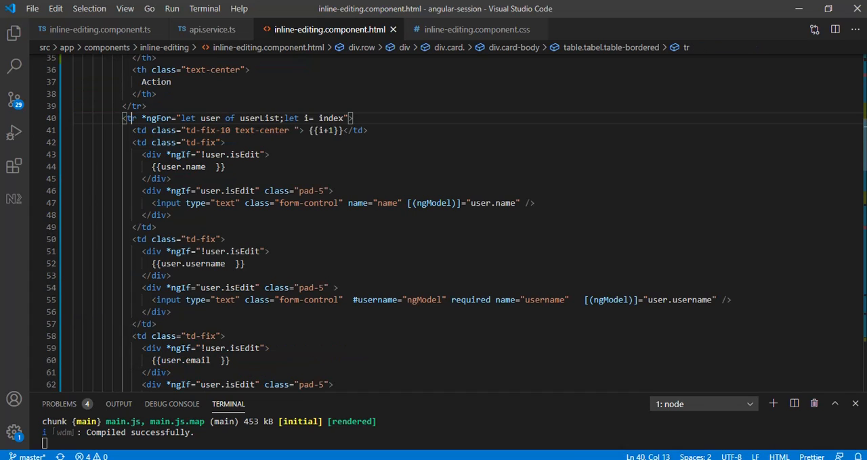
pyautogui.doubleClick(258, 118)
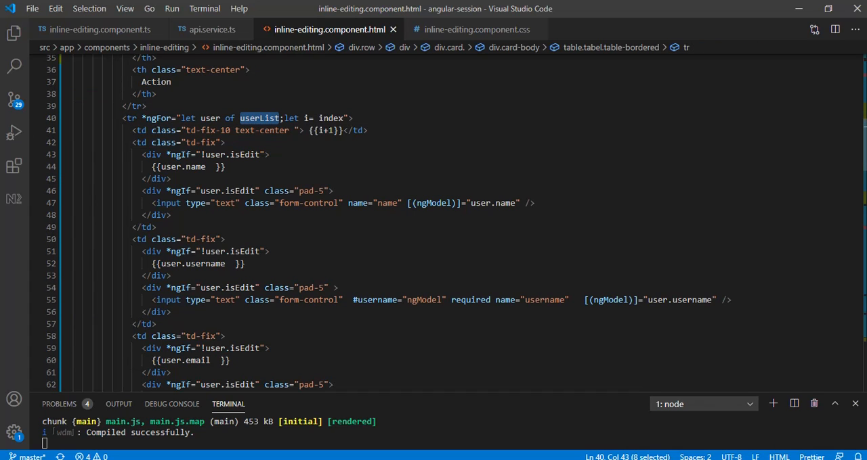
pyautogui.click(143, 228)
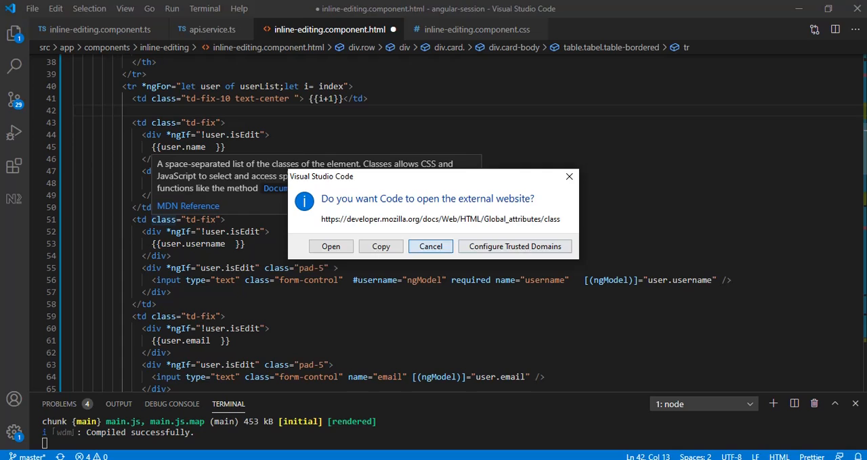
pyautogui.click(430, 247)
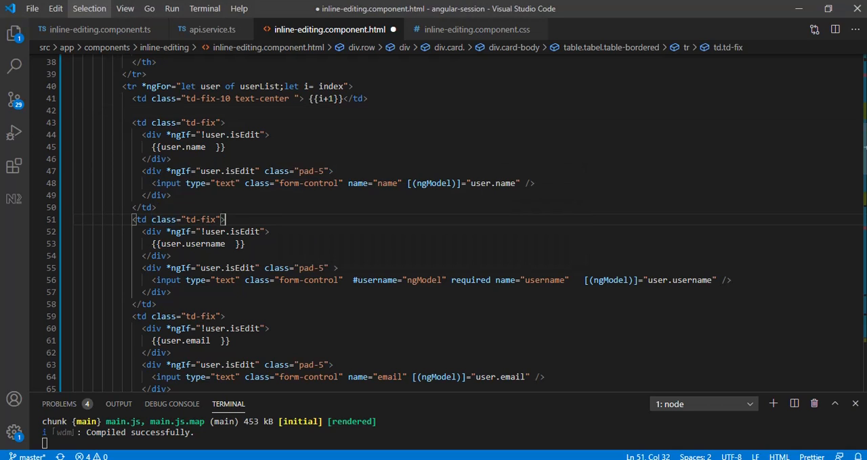
# Put Leanne Graham's row into edit mode in the browser and return to the template
pyautogui.click(125, 8)
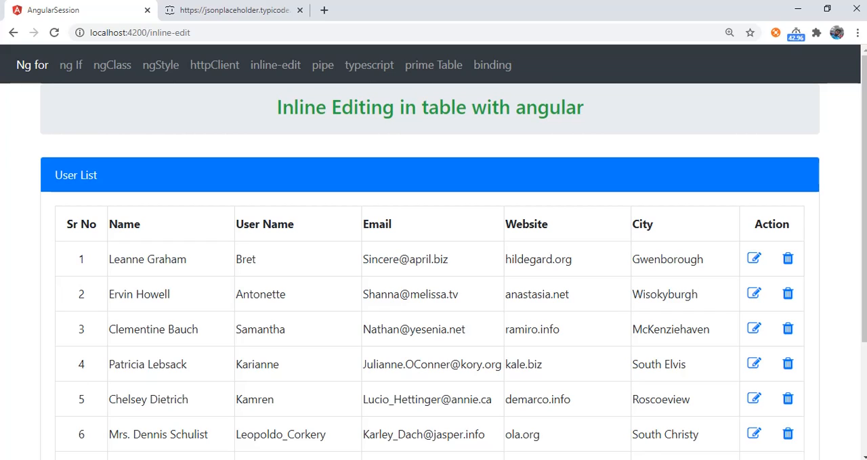
pyautogui.click(752, 259)
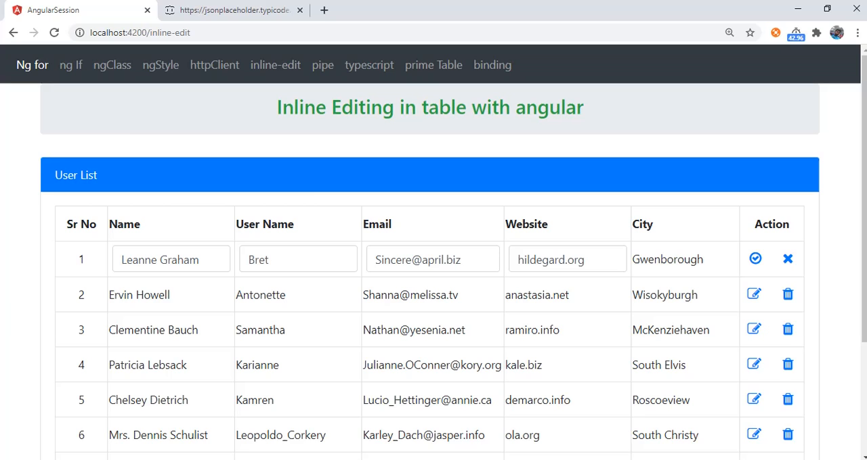
pyautogui.click(171, 260)
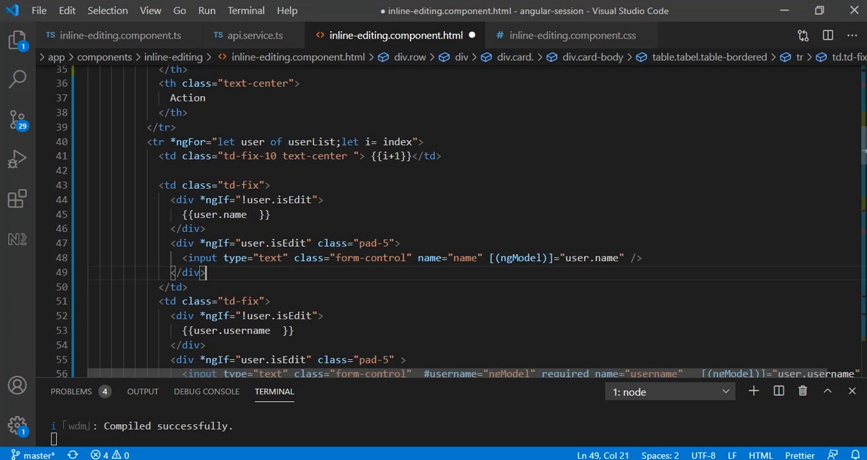
pyautogui.click(168, 185)
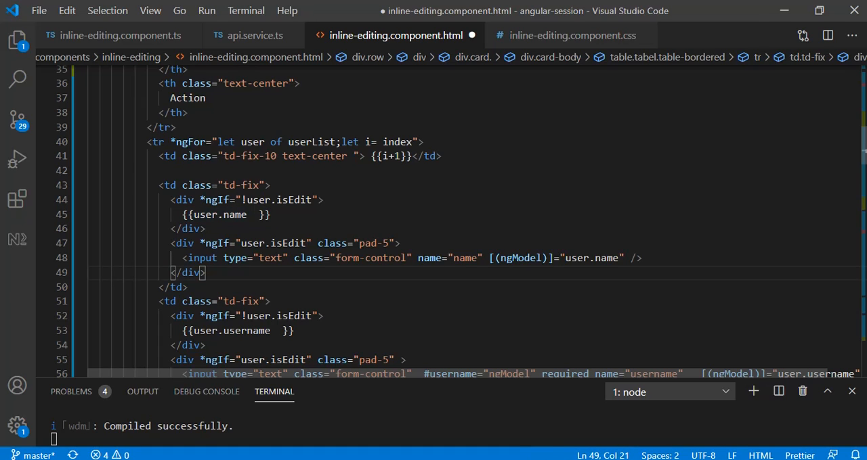
pyautogui.moveTo(182, 257); pyautogui.dragTo(313, 257)
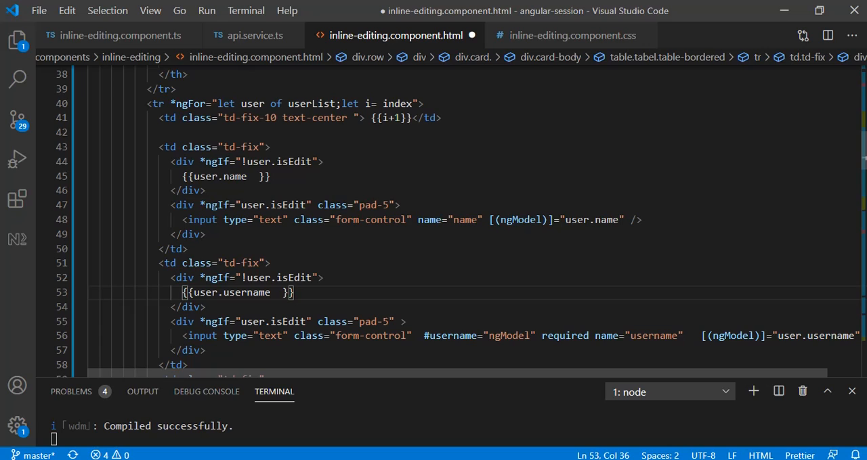
pyautogui.doubleClick(577, 219)
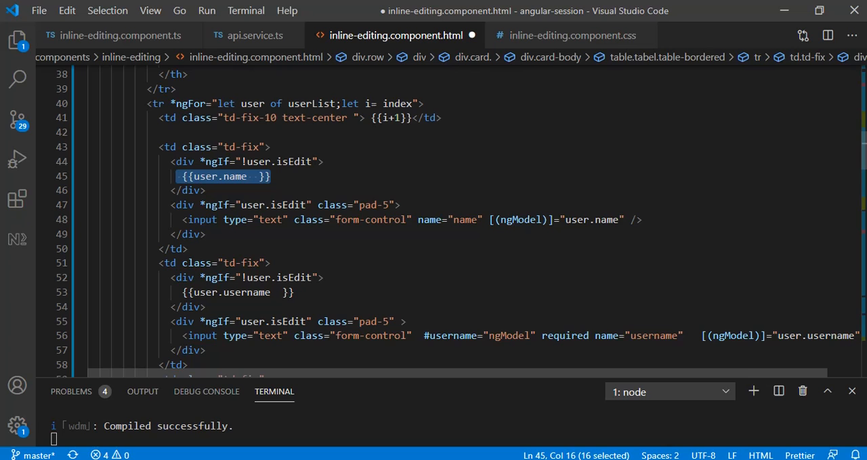
pyautogui.click(269, 263)
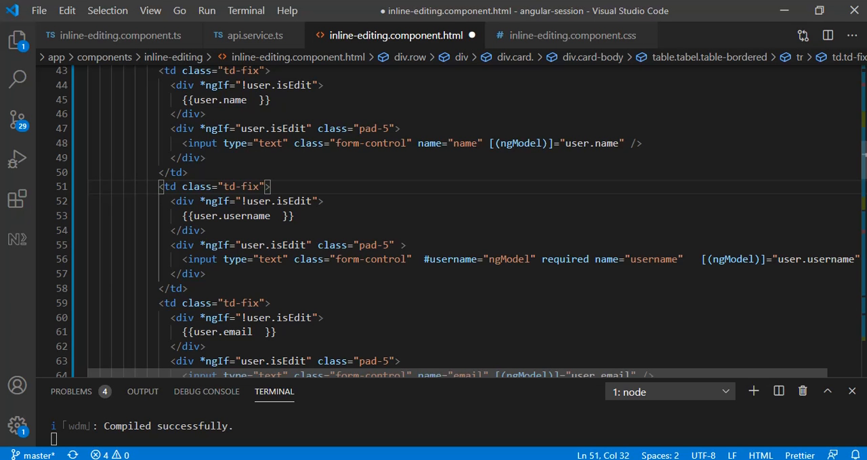
pyautogui.doubleClick(247, 217)
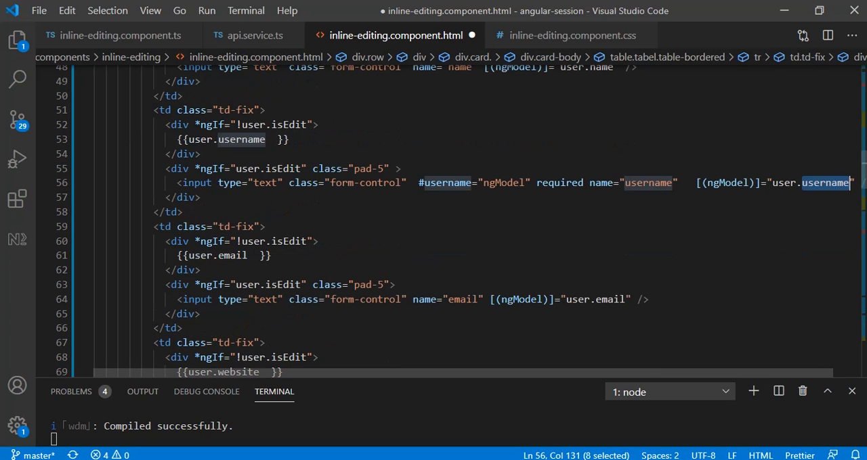
pyautogui.scroll(-3)
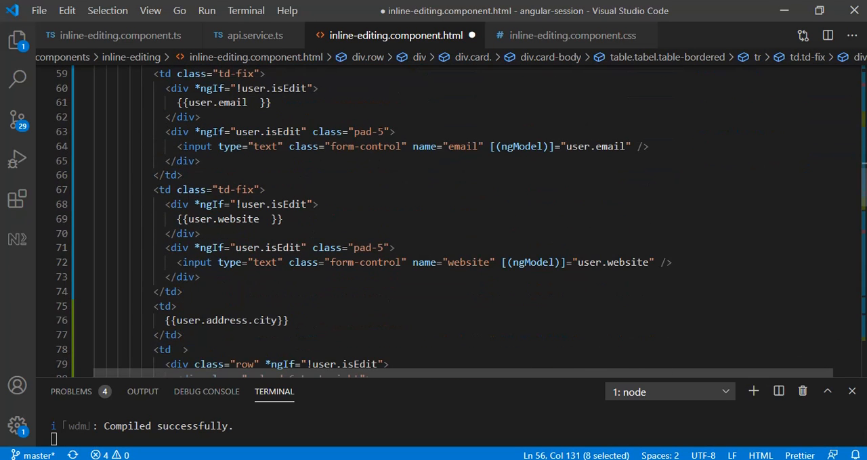
pyautogui.scroll(-3)
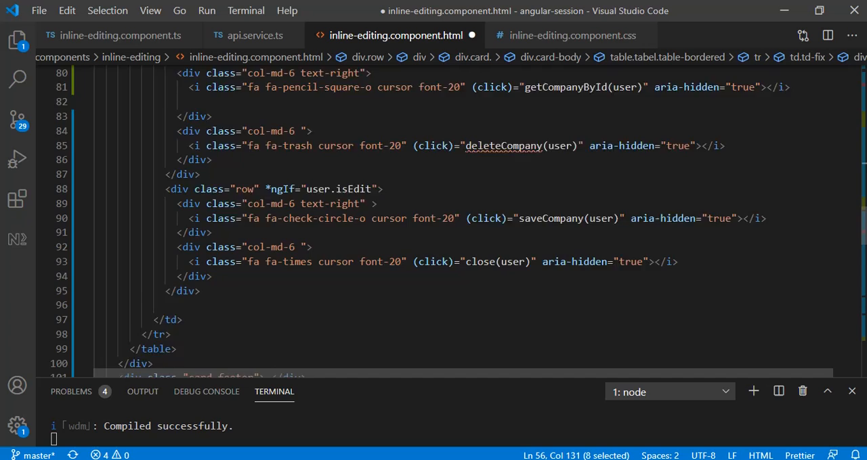
pyautogui.scroll(-3)
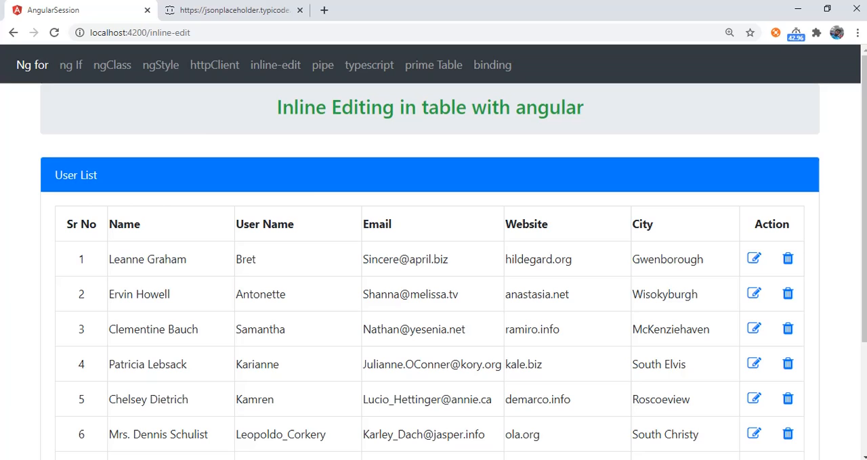
pyautogui.click(753, 258)
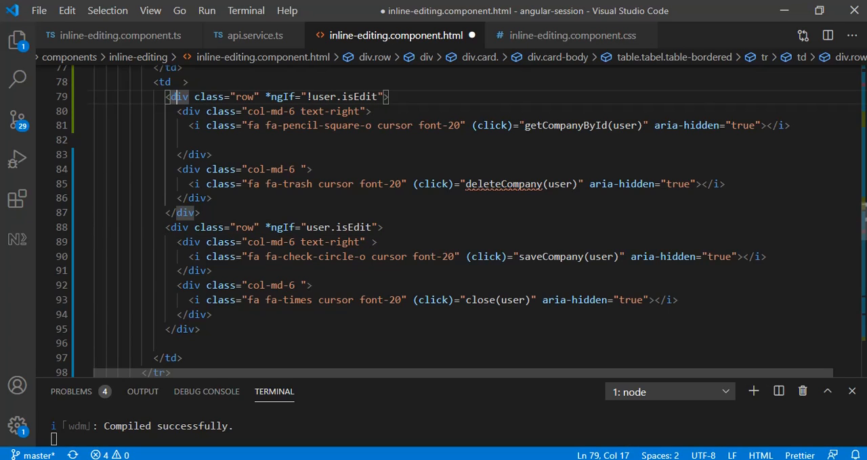
pyautogui.doubleClick(360, 98)
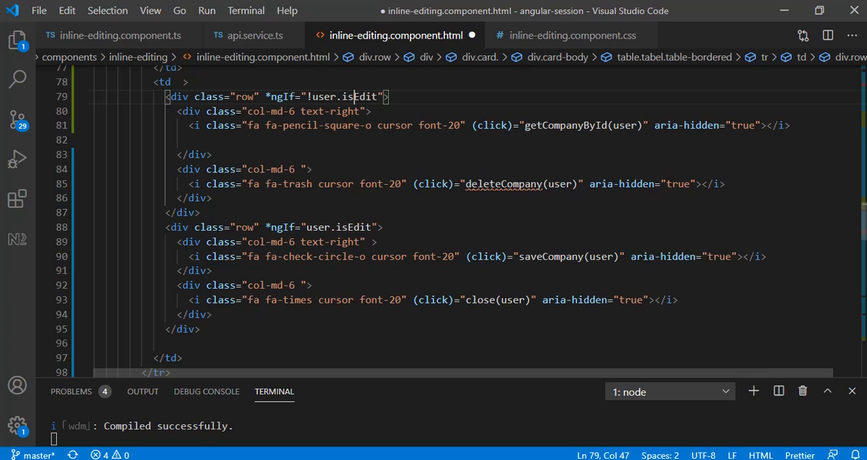
pyautogui.doubleClick(287, 184)
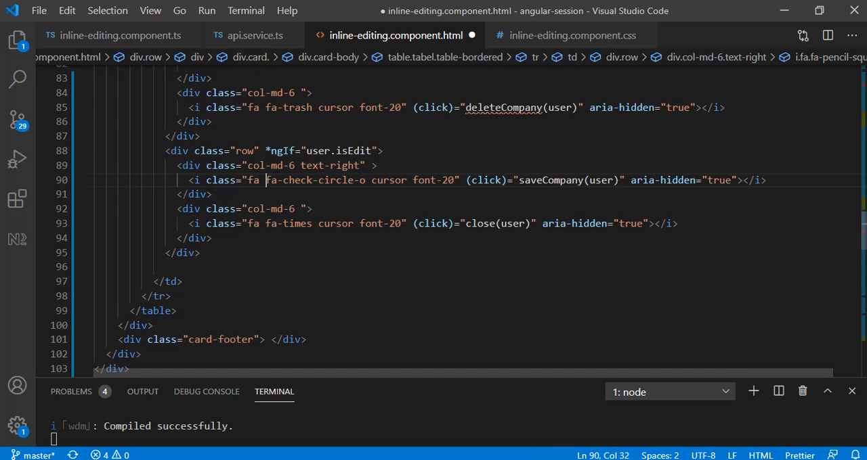
pyautogui.doubleClick(288, 224)
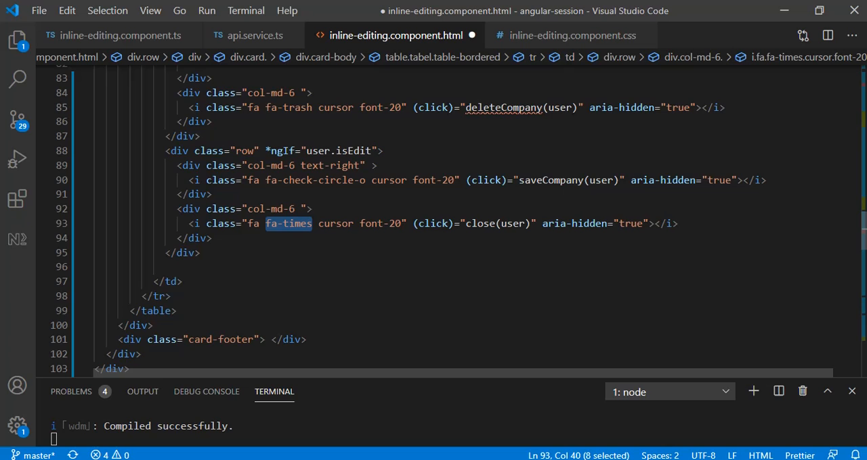
pyautogui.doubleClick(480, 224)
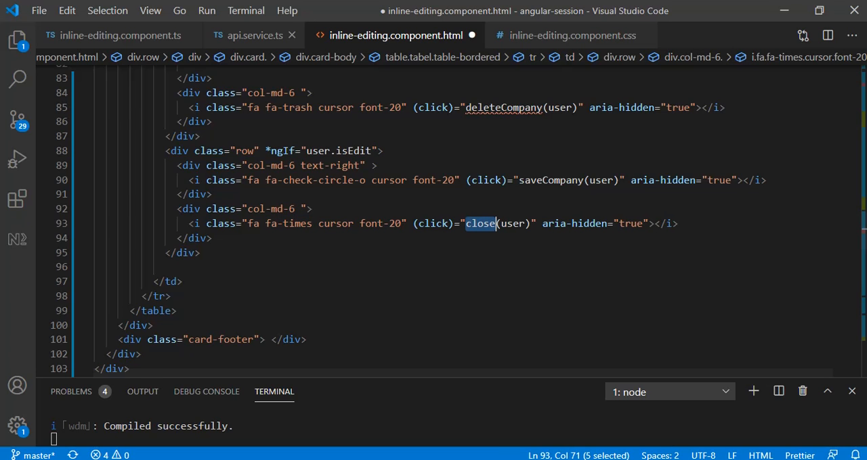
pyautogui.click(120, 36)
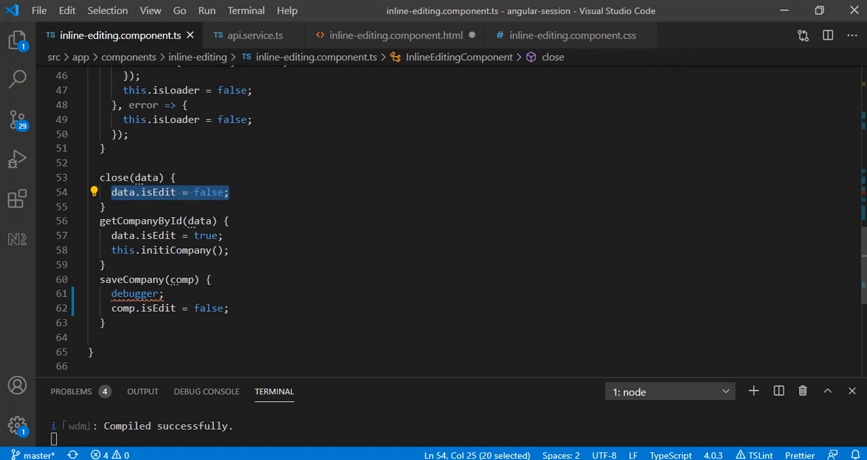
# Jump from close(user) to inline-editing.component.ts, then return to the HTML template
pyautogui.click(111, 192)
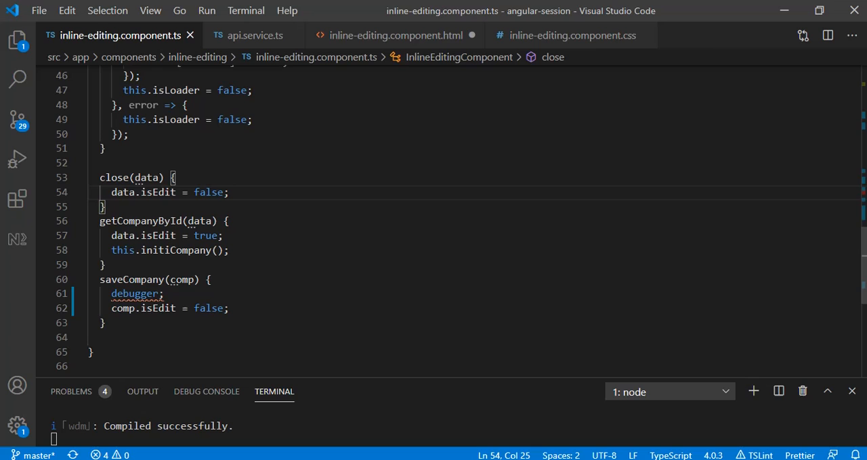
pyautogui.click(395, 35)
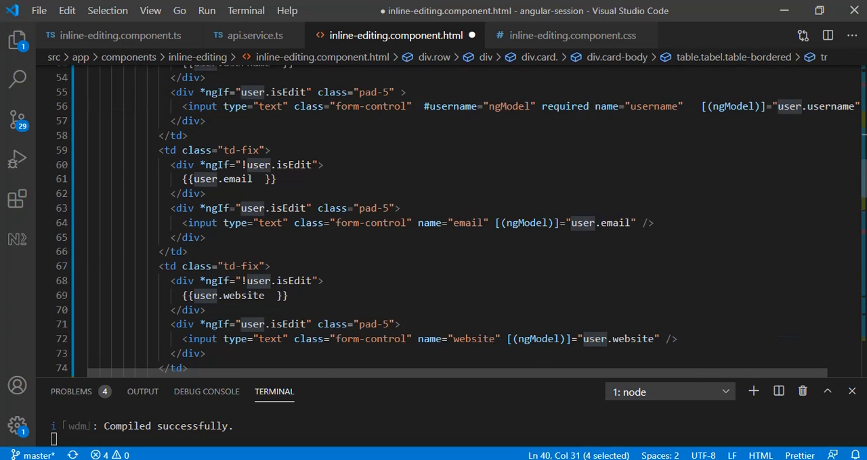
pyautogui.scroll(-3)
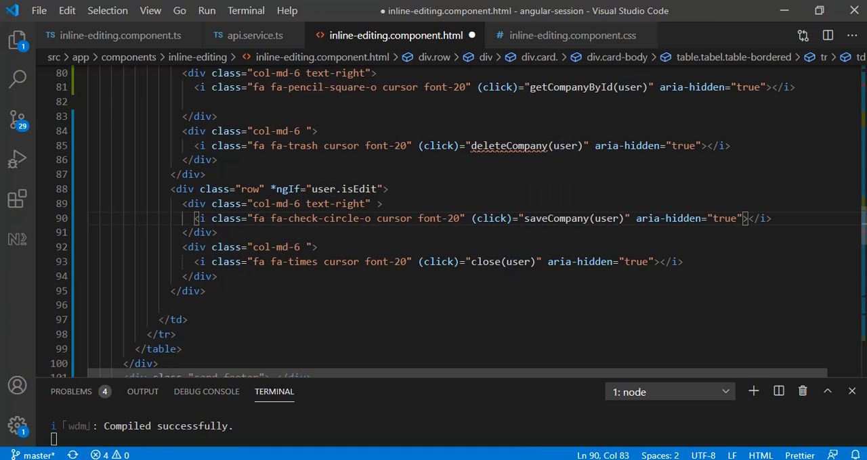
# Jump from saveCompany(user) in the template to the saveCompany method definition
pyautogui.doubleClick(605, 218)
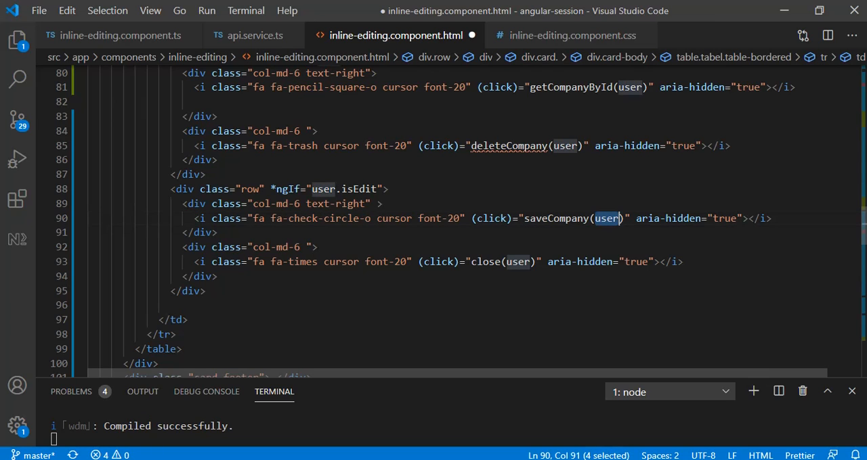
pyautogui.click(119, 36)
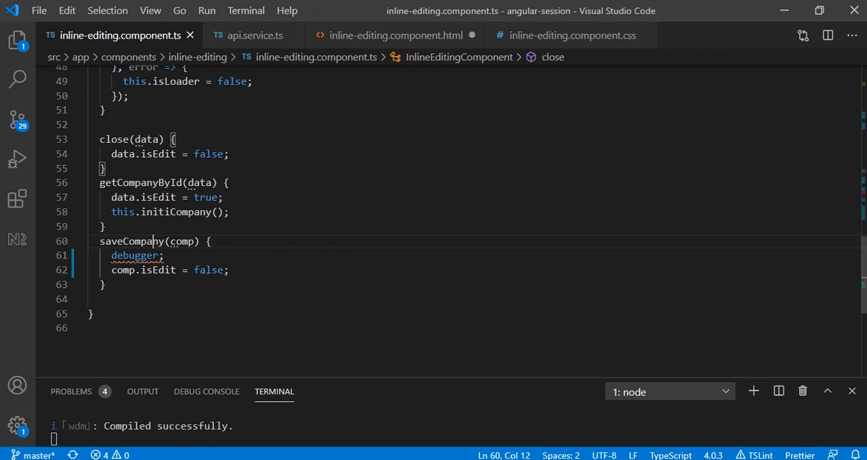
pyautogui.doubleClick(181, 241)
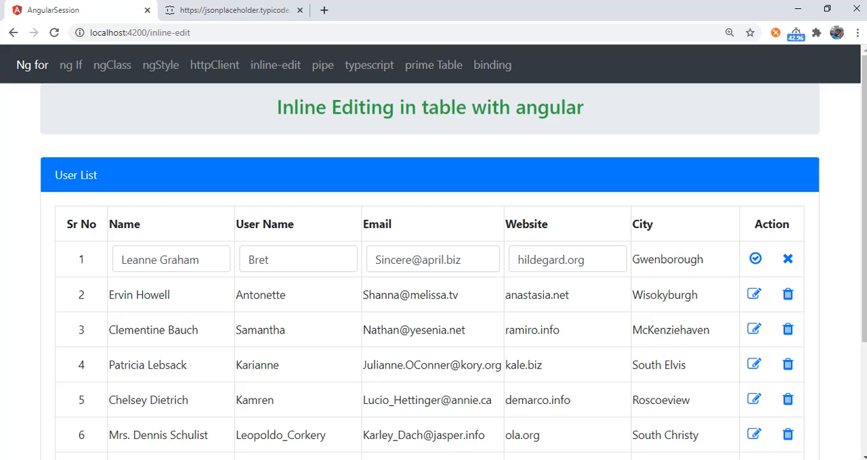
# Save row 1 as name 111 and username 22 through the saveCompany debugger pause, then return to the editor
pyautogui.doubleClick(160, 260)
pyautogui.write('111')
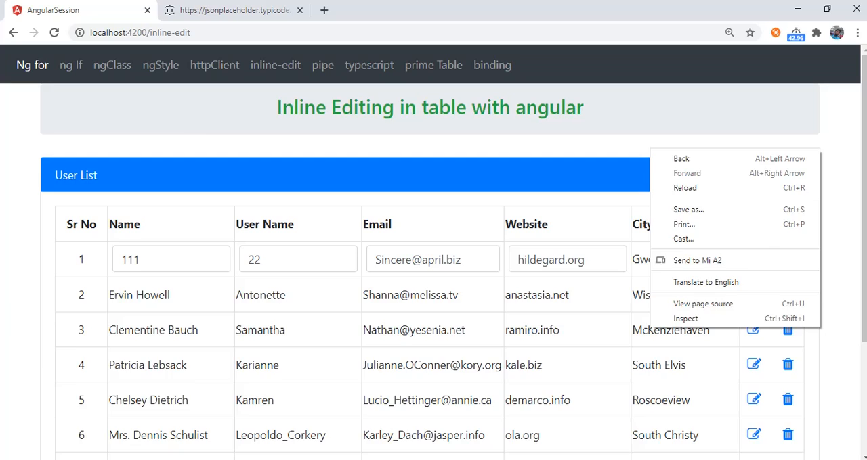
pyautogui.click(685, 318)
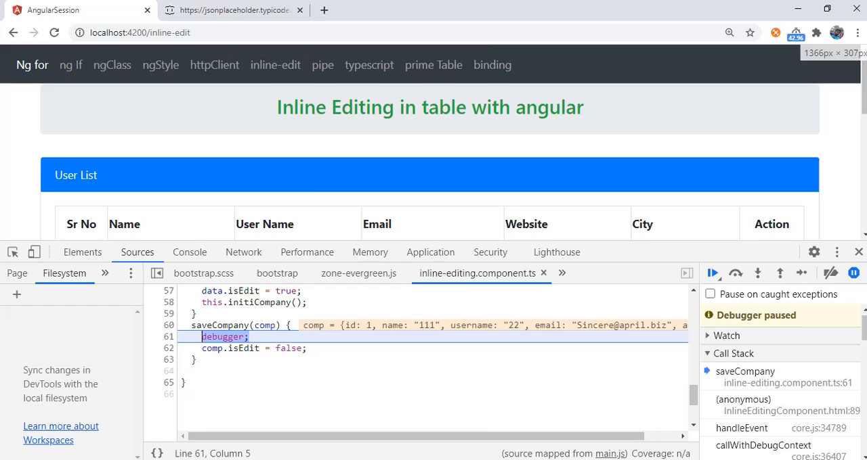
pyautogui.moveTo(264, 325)
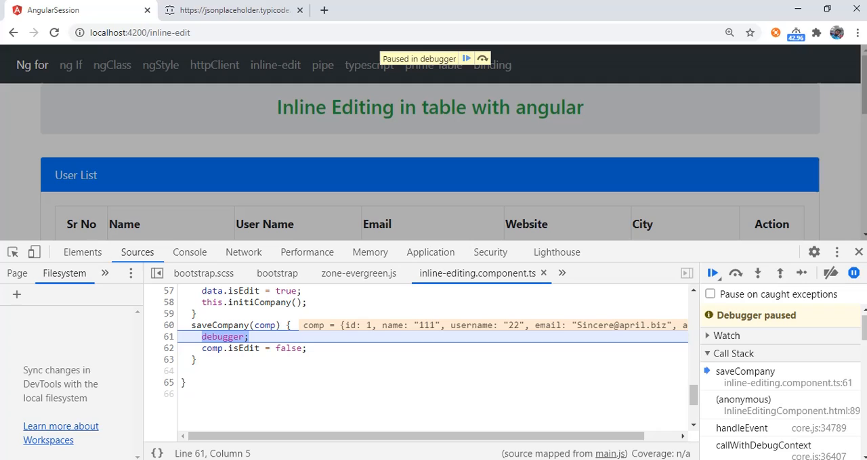
pyautogui.click(712, 274)
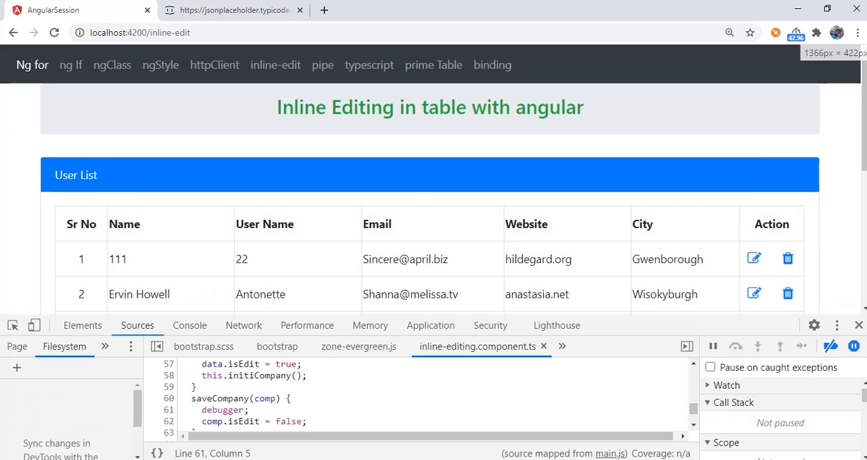
pyautogui.scroll(-3)
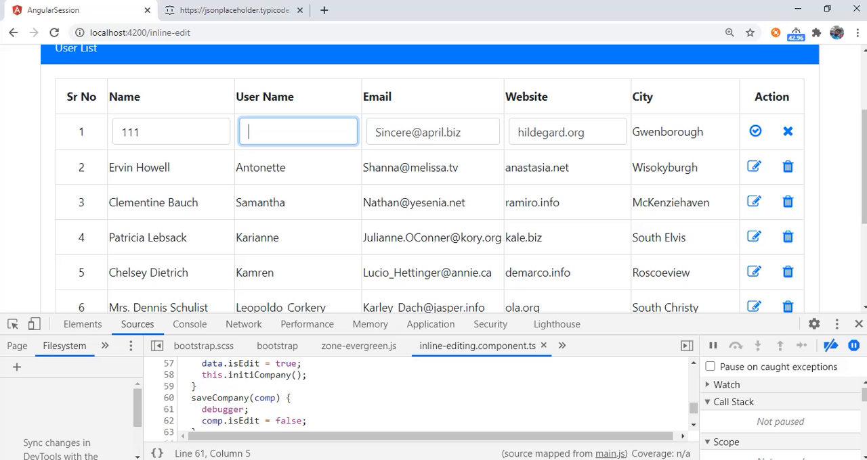
pyautogui.click(297, 131)
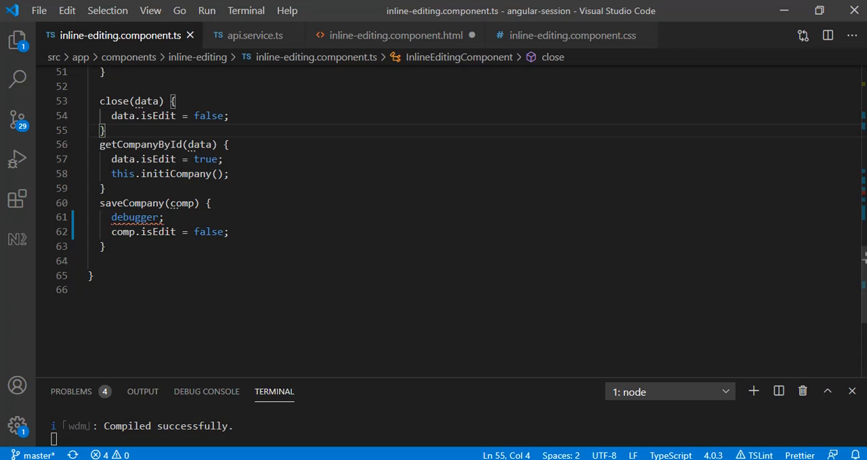
# Show the username input's #username ngModel reference and required attribute in the template
pyautogui.click(396, 35)
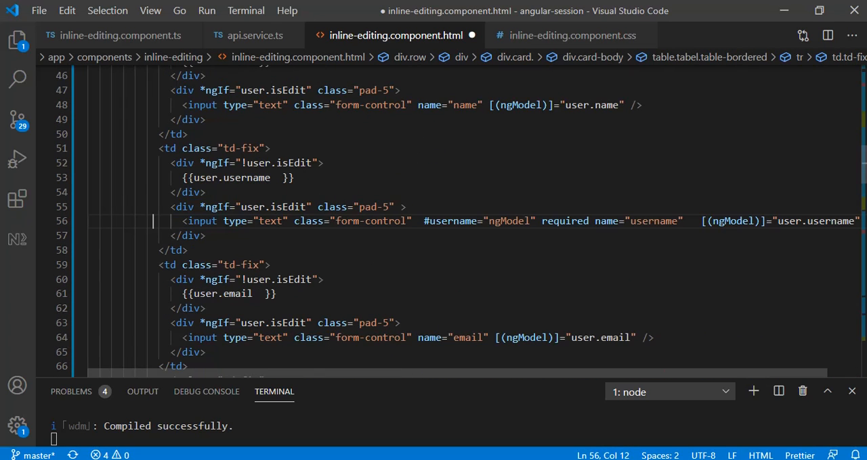
pyautogui.doubleClick(535, 221)
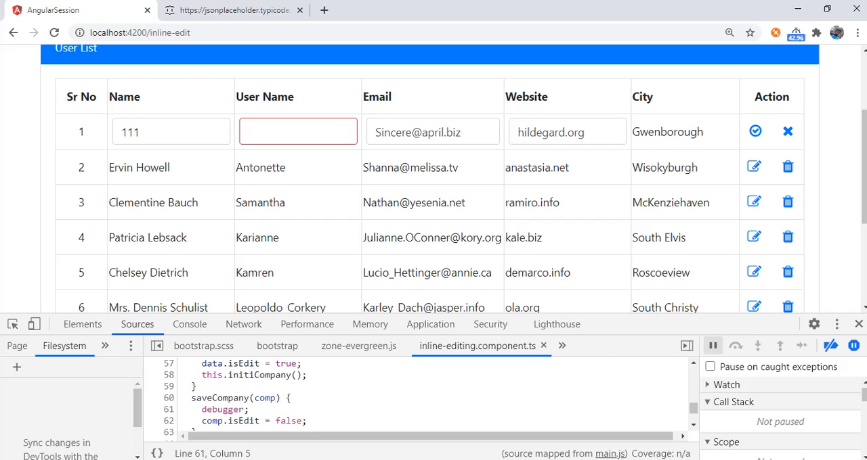
# Inspect the empty username box's ng-invalid classes and red border, then enter 'asd' into it
pyautogui.click(81, 324)
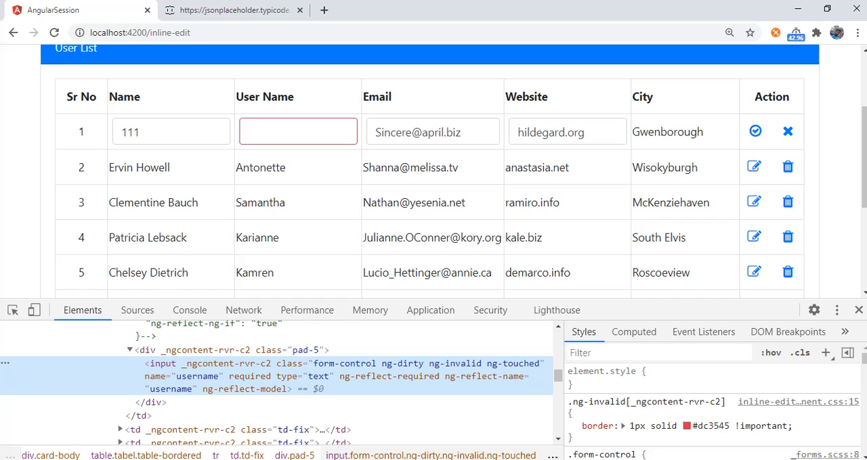
pyautogui.click(298, 131)
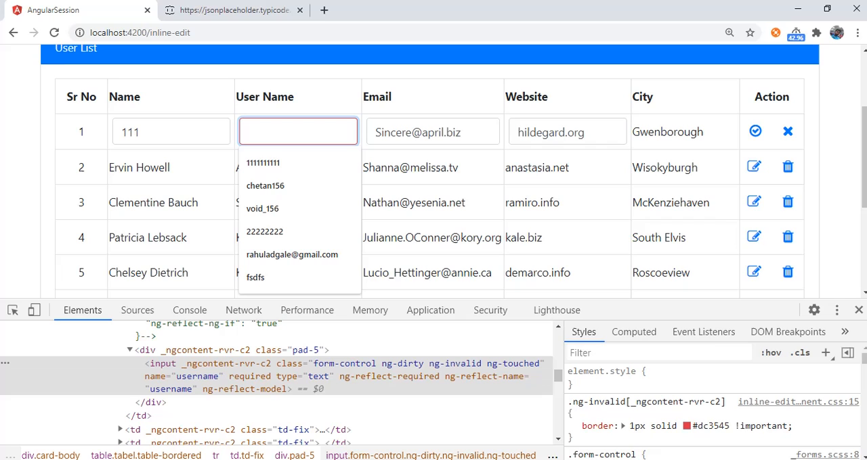
pyautogui.write('asd')
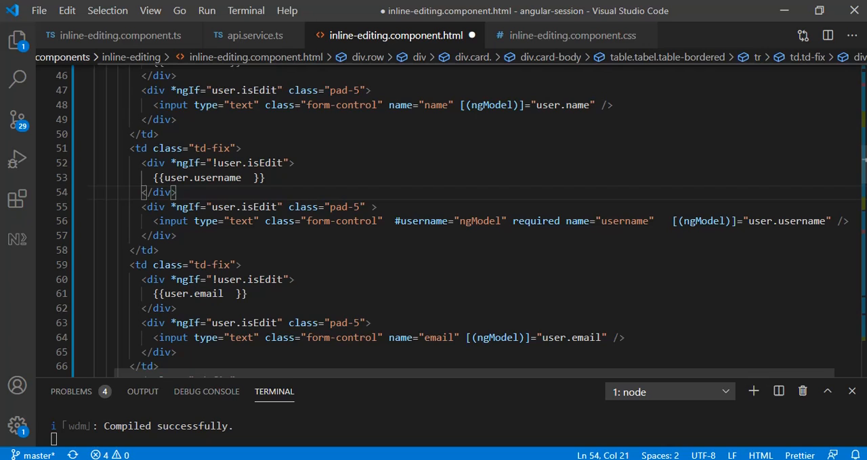
# Show the .ng-invalid red-border rule in inline-editing.component.css, then close DevTools in Chrome
pyautogui.click(571, 35)
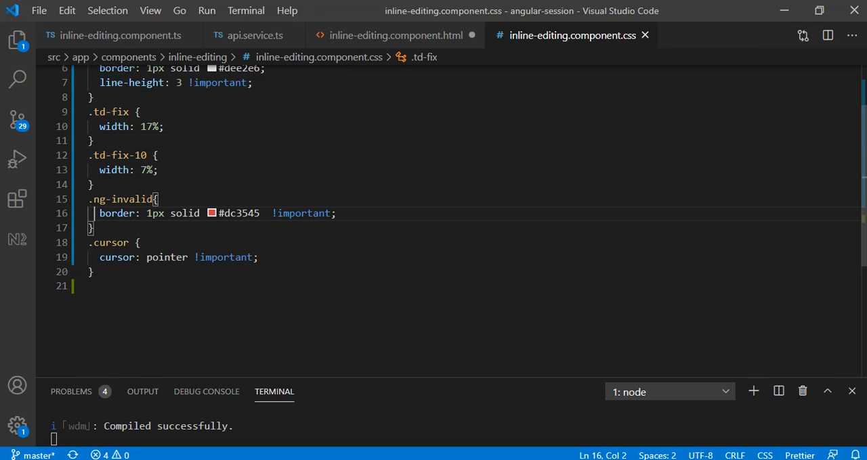
pyautogui.click(136, 242)
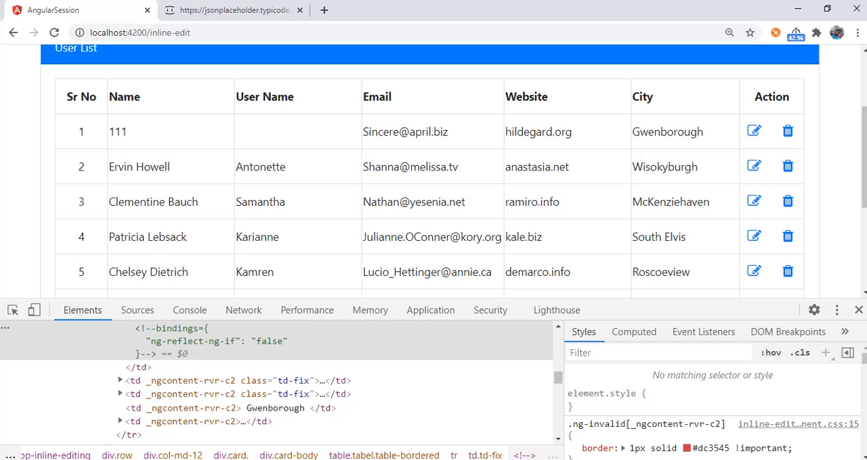
pyautogui.click(837, 310)
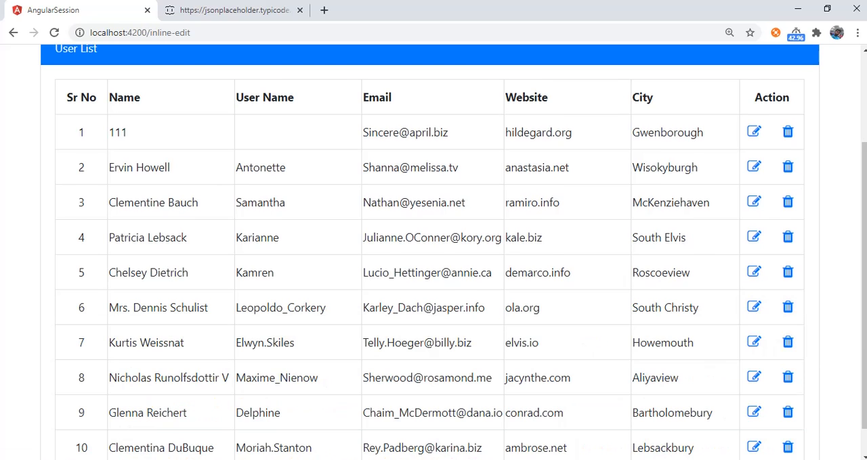